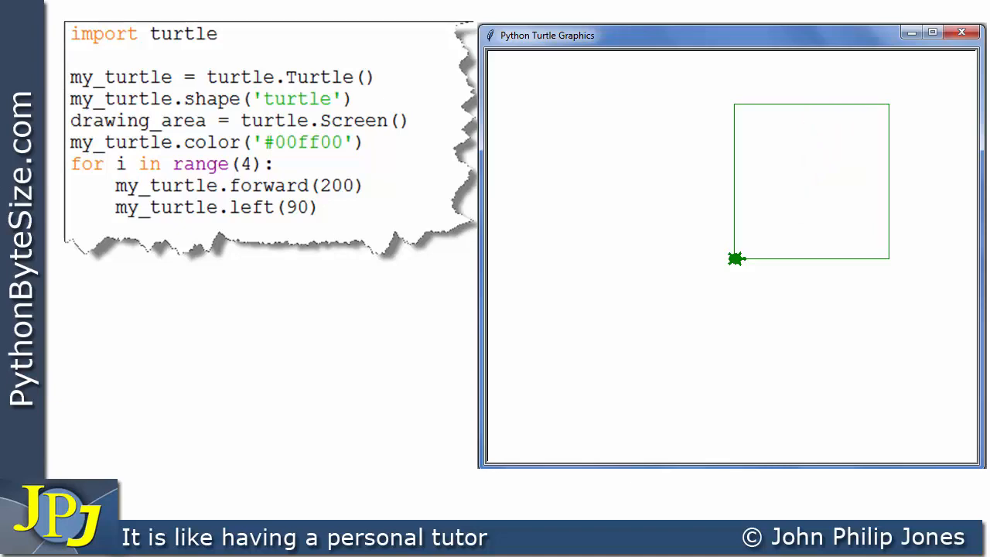
pyautogui.click(961, 31)
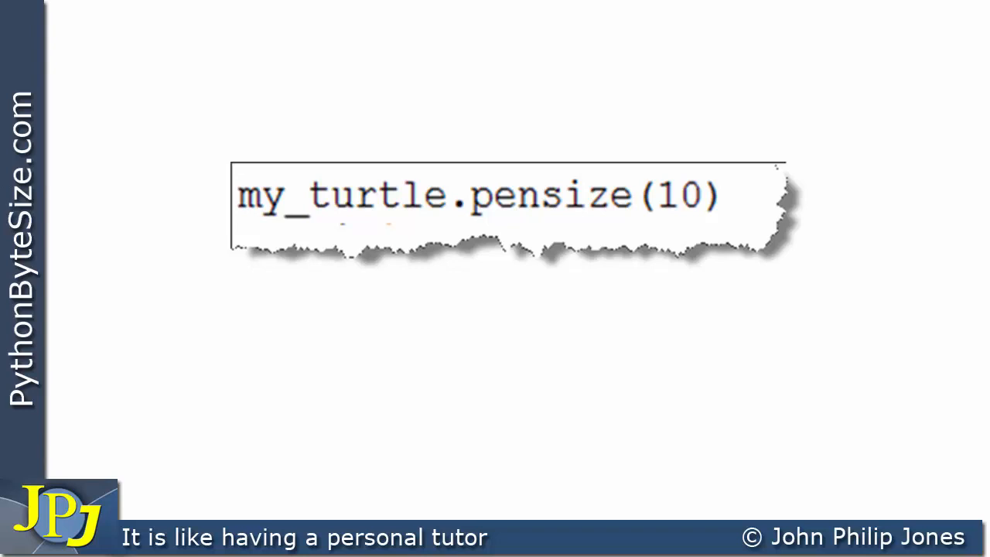
pyautogui.click(338, 199)
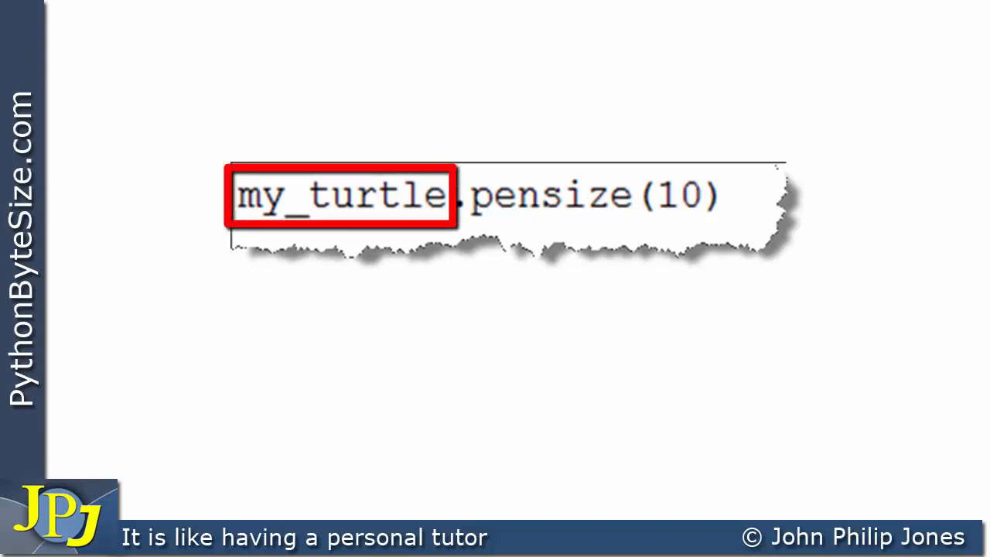
pyautogui.click(550, 194)
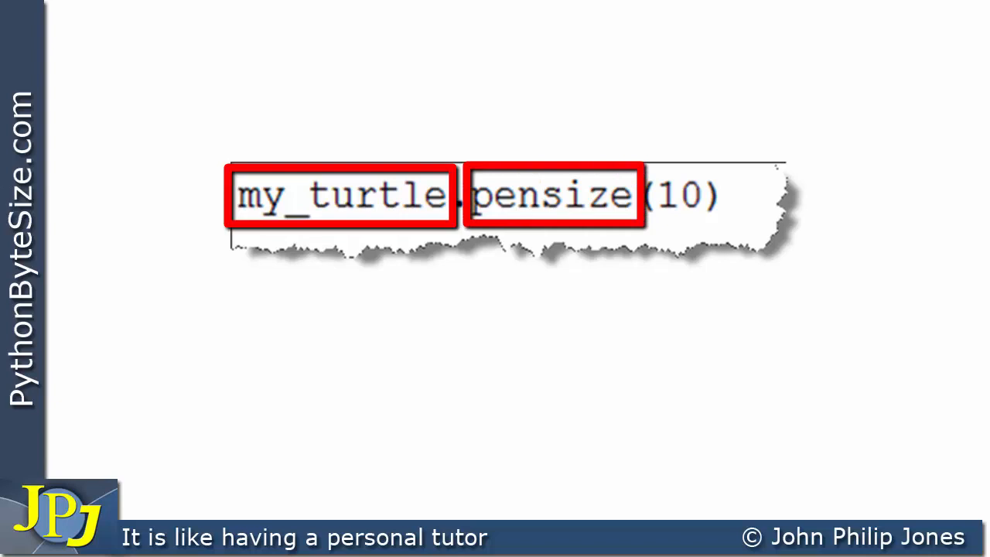